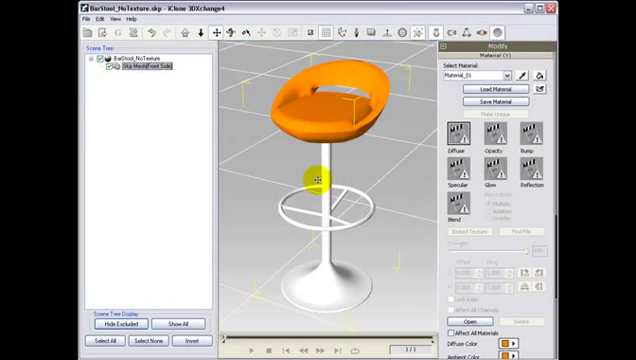
Step: Select the bar stool and choose one of its materials from the Select Material list for editing
{"action": "left_click", "coordinate": [144, 72]}
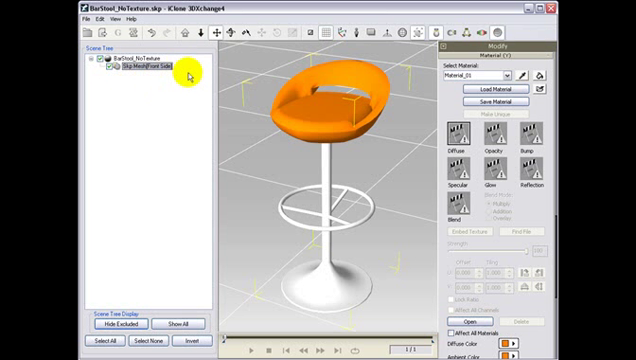
{"action": "mouse_move", "coordinate": [372, 80]}
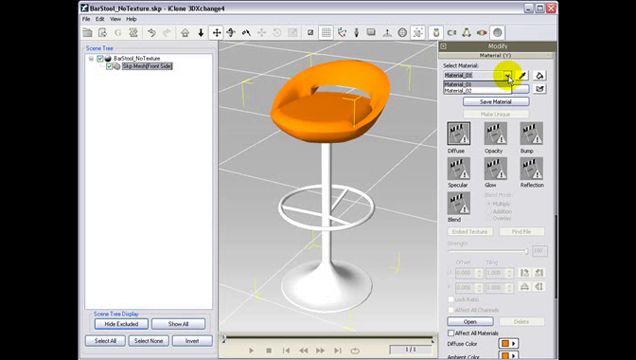
{"action": "left_click", "coordinate": [516, 80]}
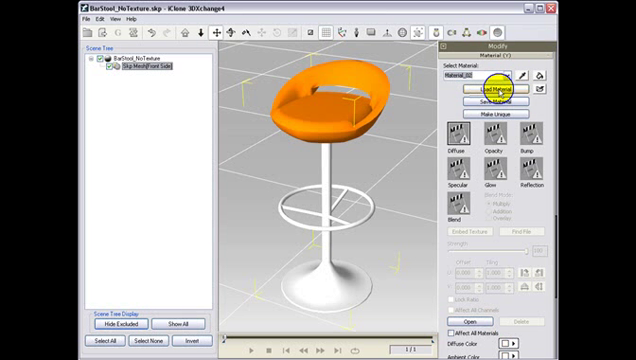
{"action": "left_click", "coordinate": [518, 74]}
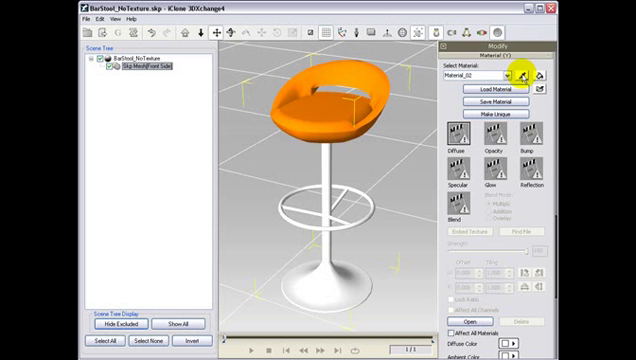
{"action": "left_click", "coordinate": [520, 70]}
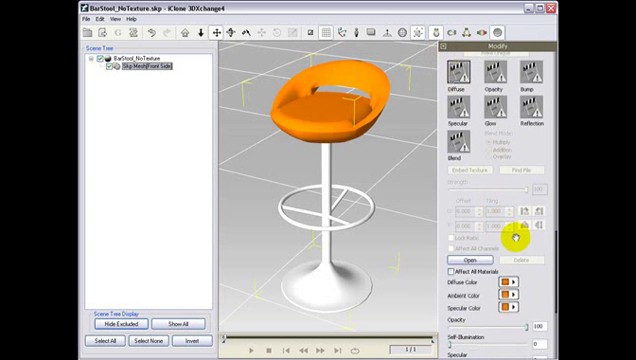
Step: Set the material's diffuse colour to red and recolour its ambient and specular swatches for tinted shading
{"action": "scroll", "scroll_direction": "down", "scroll_amount": 3}
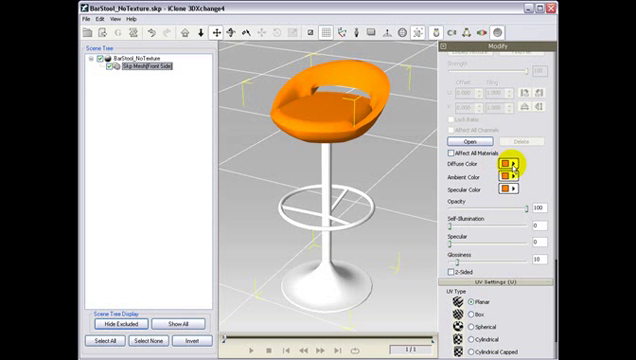
{"action": "left_click", "coordinate": [512, 164]}
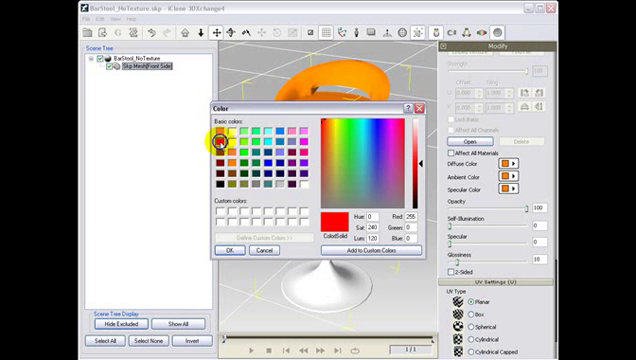
{"action": "left_click", "coordinate": [232, 252]}
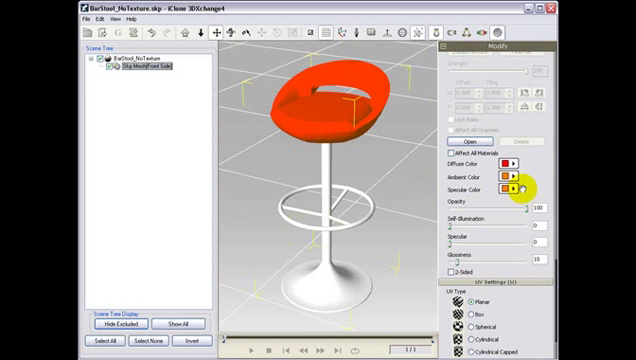
{"action": "left_click", "coordinate": [534, 188]}
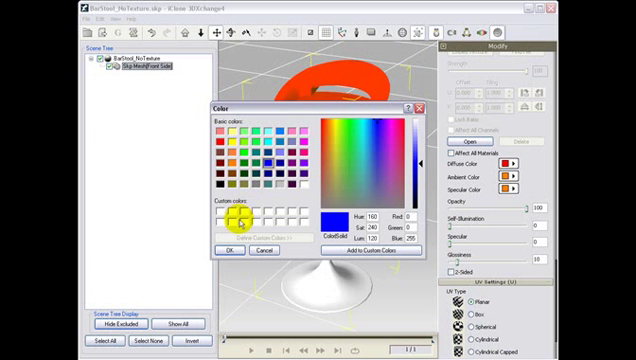
{"action": "left_click", "coordinate": [234, 252]}
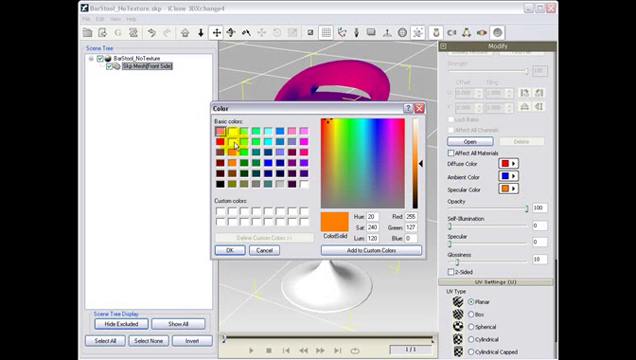
{"action": "left_click", "coordinate": [228, 252]}
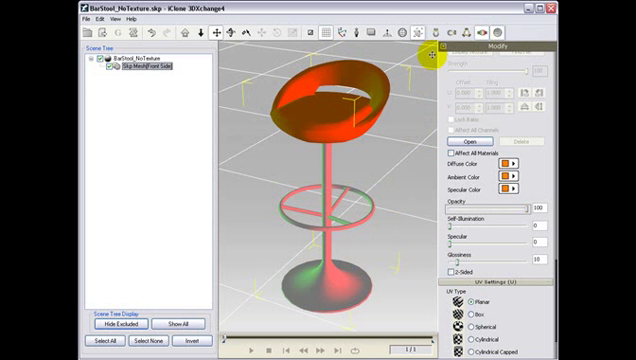
Step: Undo the colour edits so the stool returns to its orange seat and white base
{"action": "left_click", "coordinate": [428, 36]}
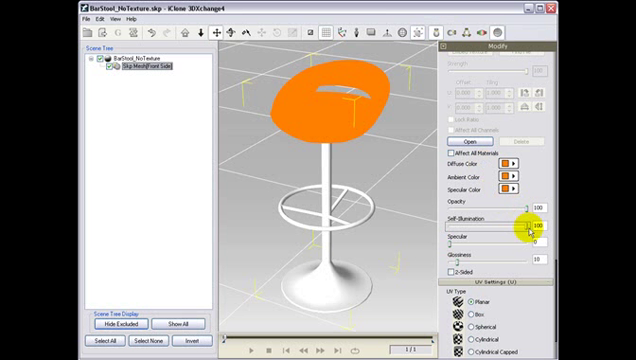
Step: Lower the seat material's Self-Illumination so shading becomes visible again
{"action": "left_click_drag", "start_coordinate": [540, 226], "coordinate": [478, 226]}
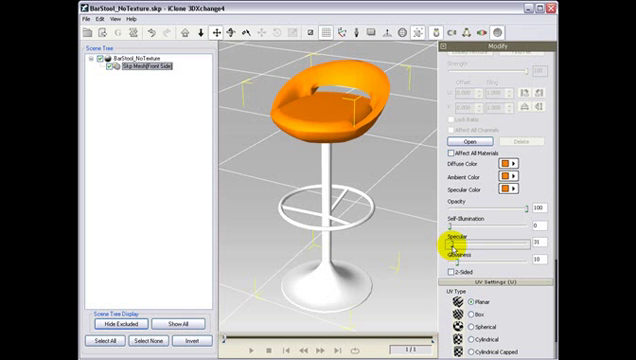
Step: Raise Specular and Glossiness for a strong shine and enable Affect All Materials
{"action": "left_click_drag", "start_coordinate": [460, 244], "coordinate": [504, 244]}
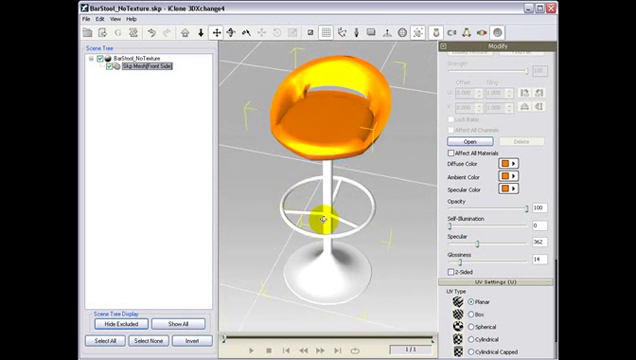
{"action": "left_click_drag", "start_coordinate": [326, 210], "coordinate": [270, 136]}
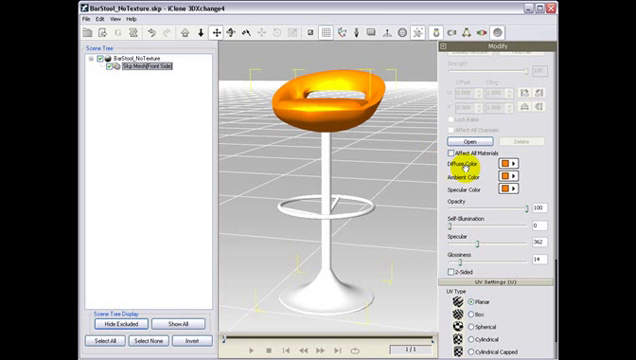
{"action": "left_click", "coordinate": [452, 160]}
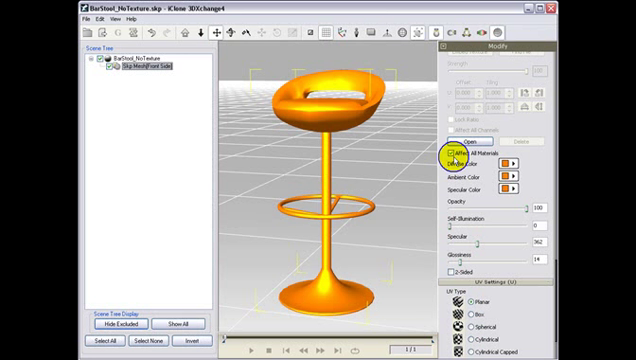